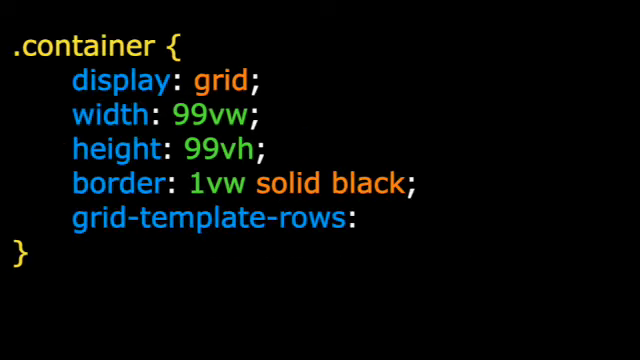
pyautogui.write('repeat(8,);')
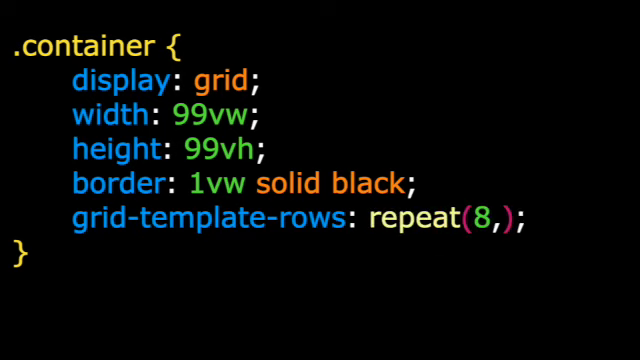
pyautogui.write('1fr')
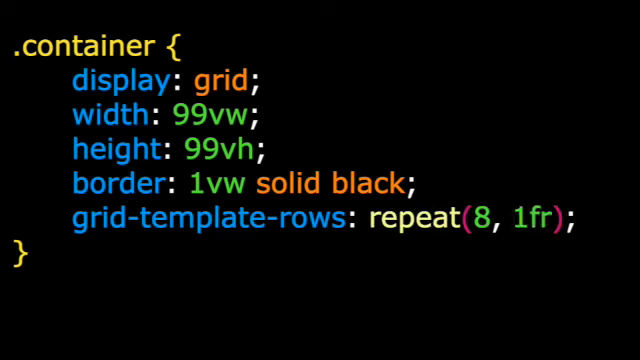
pyautogui.write('grid-template-columns: repeat')
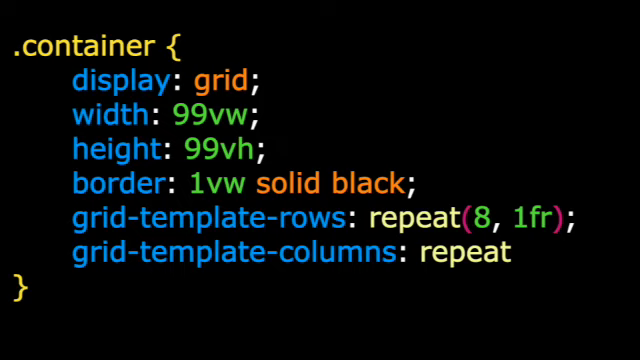
pyautogui.write('(6, 1fr);')
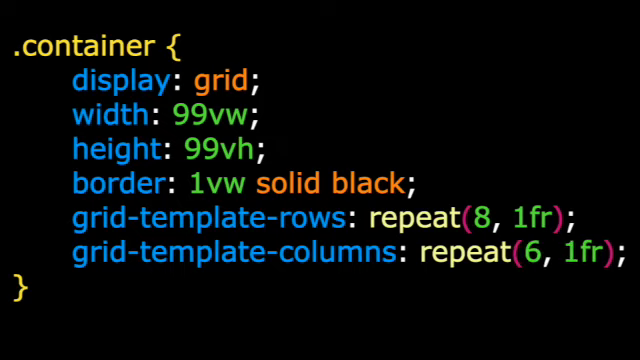